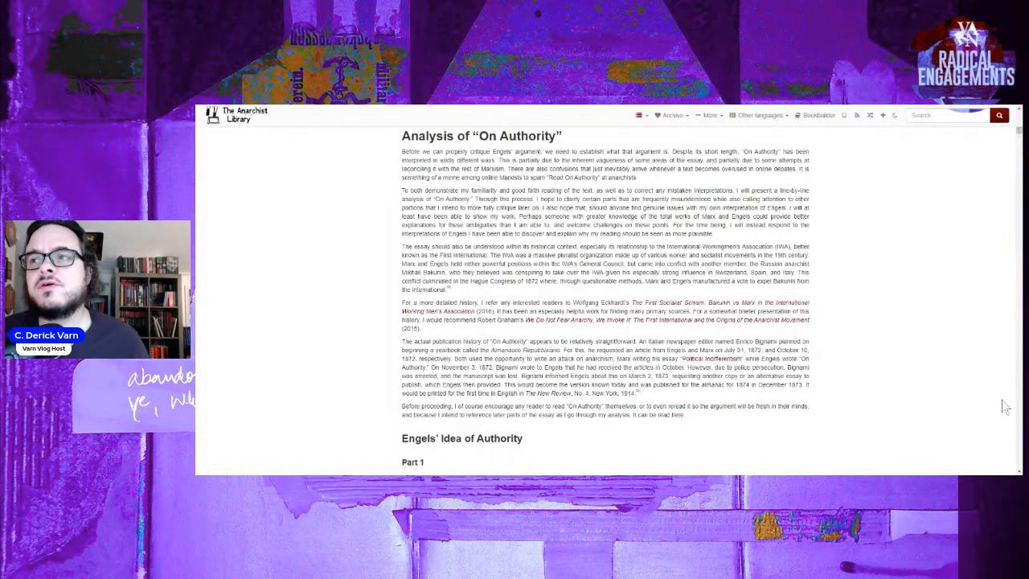
- Scroll down to the 'Engels' Idea of Authority' heading showing Part 1 and the start of Part 2
scroll(down, 3)
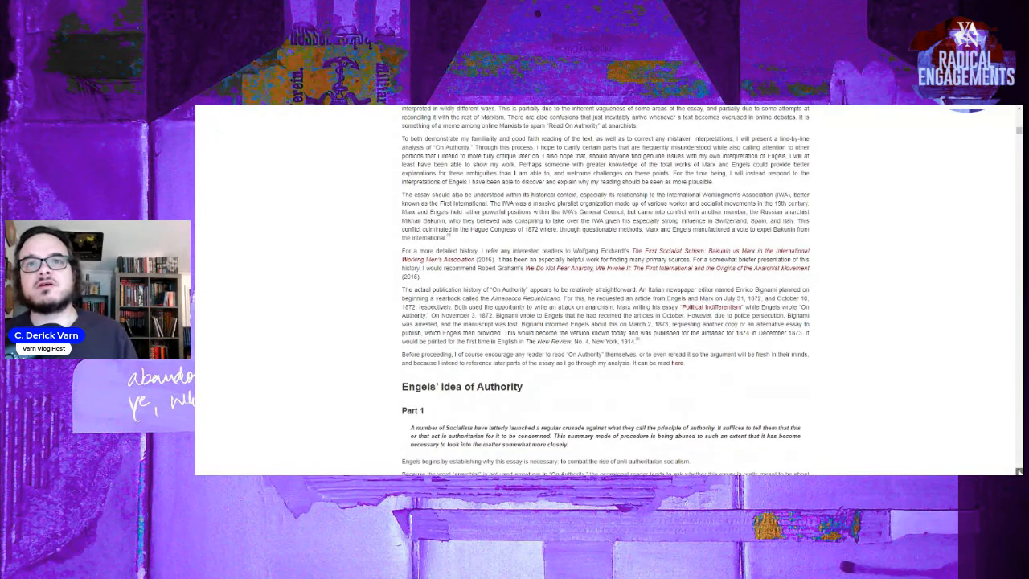
scroll(down, 3)
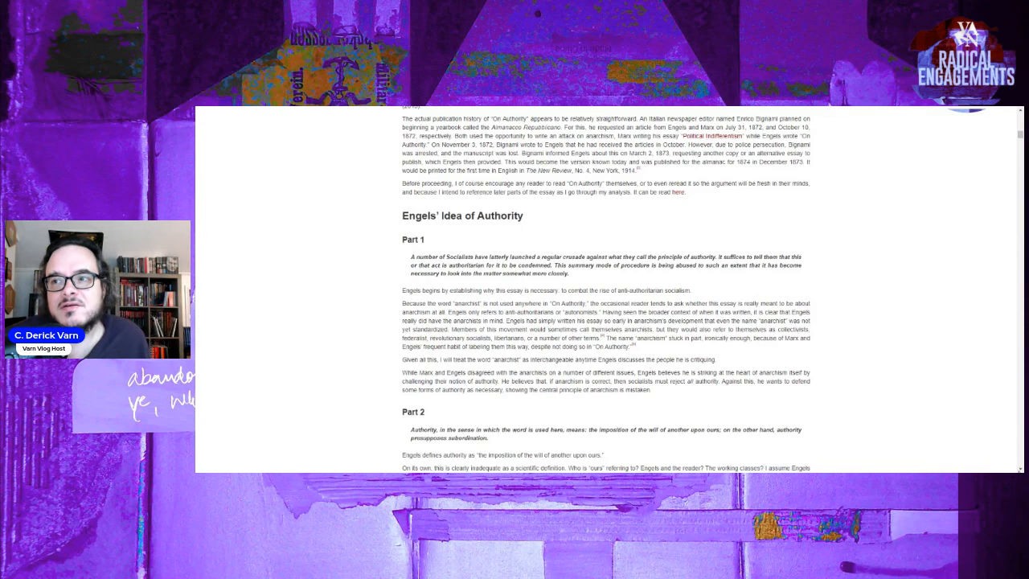
- Scroll so the section heading sits at top and more Part 2 paragraphs show beneath Part 1
scroll(down, 3)
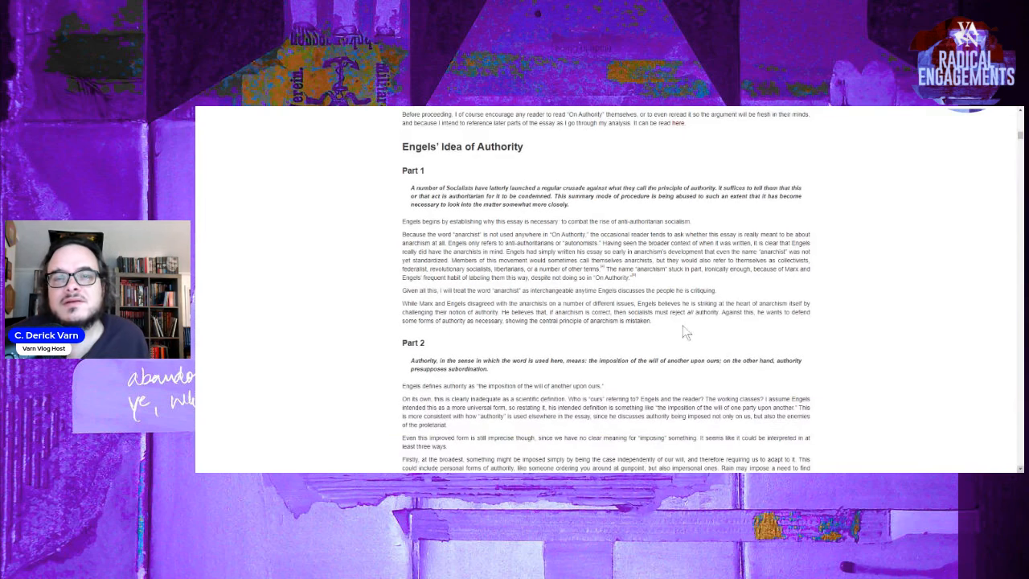
drag(410, 187, 553, 186)
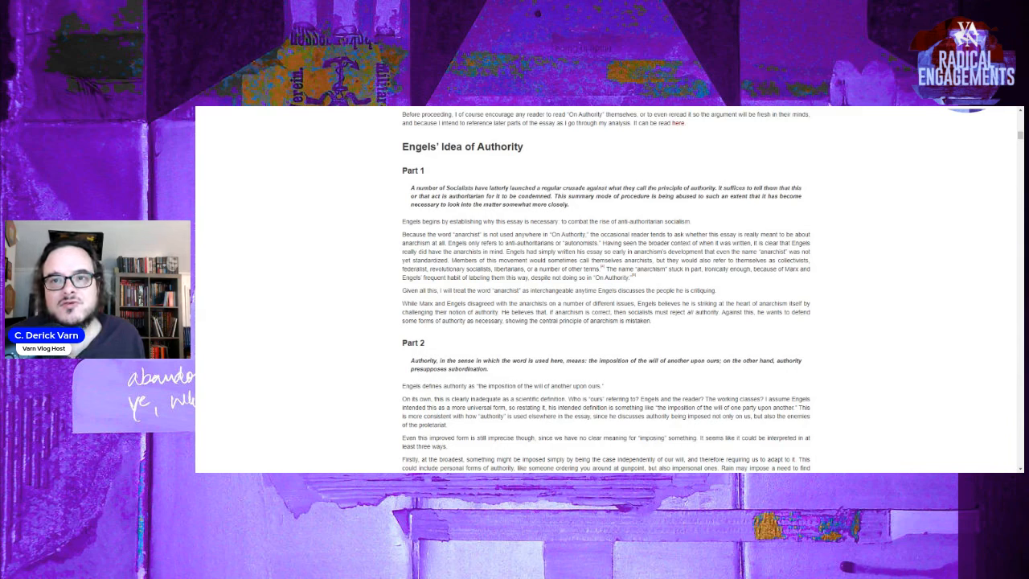
mouse_move(720, 397)
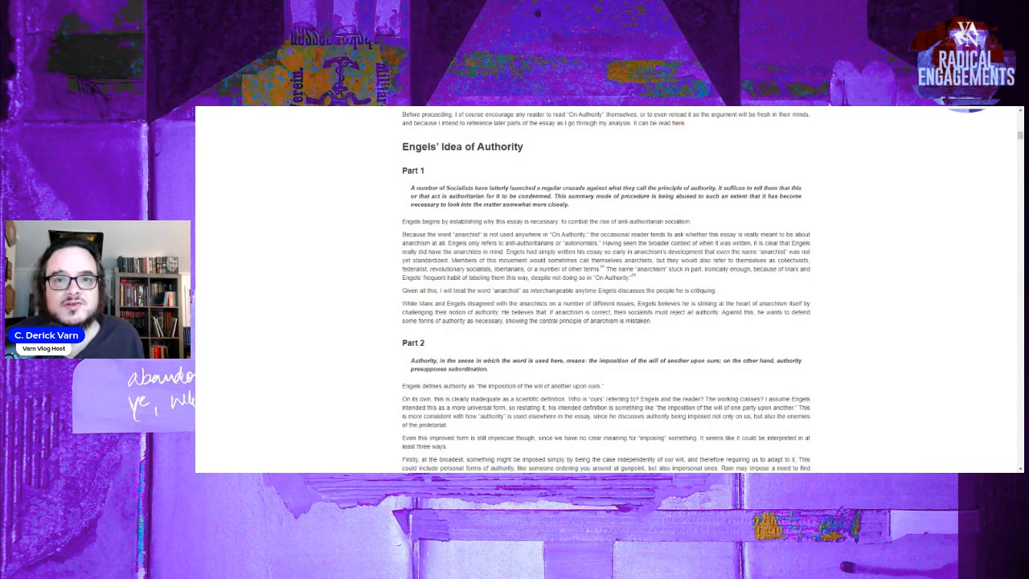
mouse_move(827, 398)
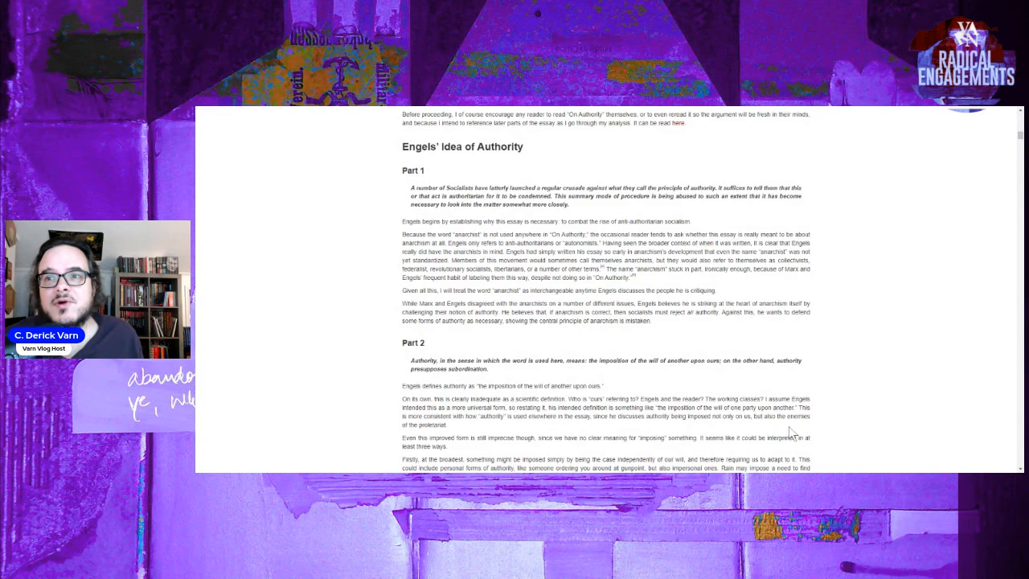
- Scroll through Part 2's paragraphs on Engels' definition of authority until the Part 3 heading appears
scroll(down, 3)
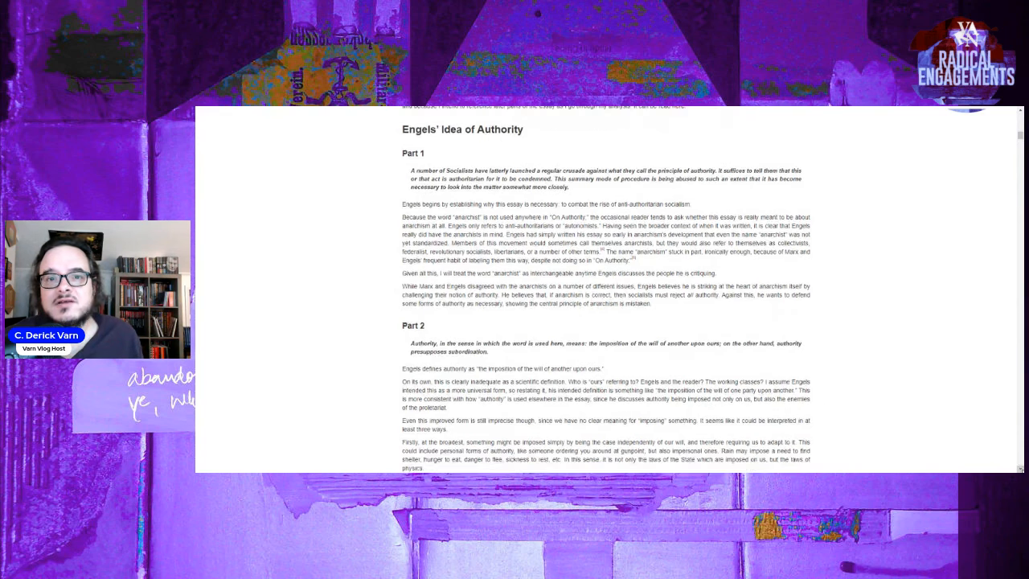
scroll(down, 3)
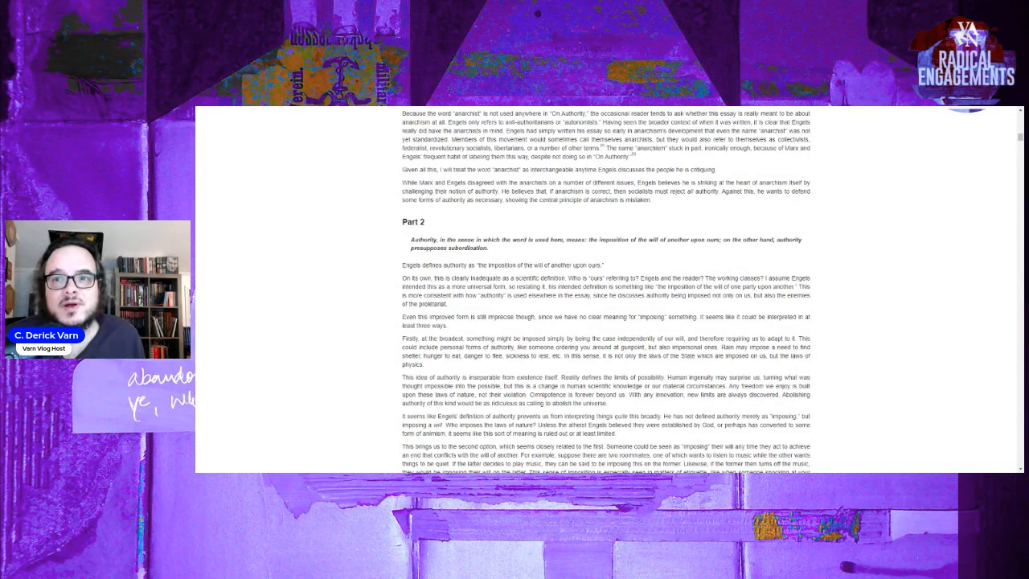
mouse_move(357, 345)
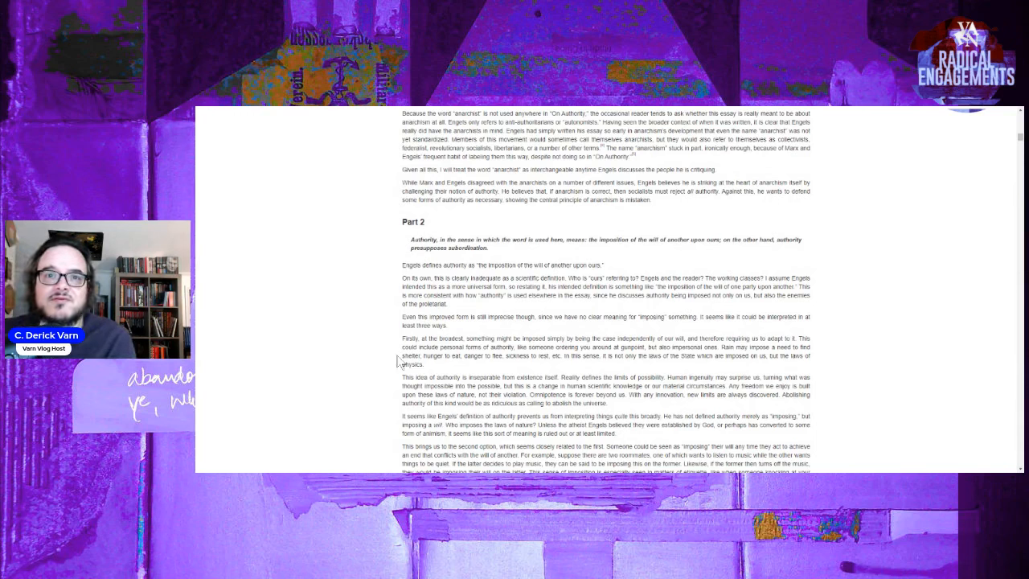
mouse_move(522, 369)
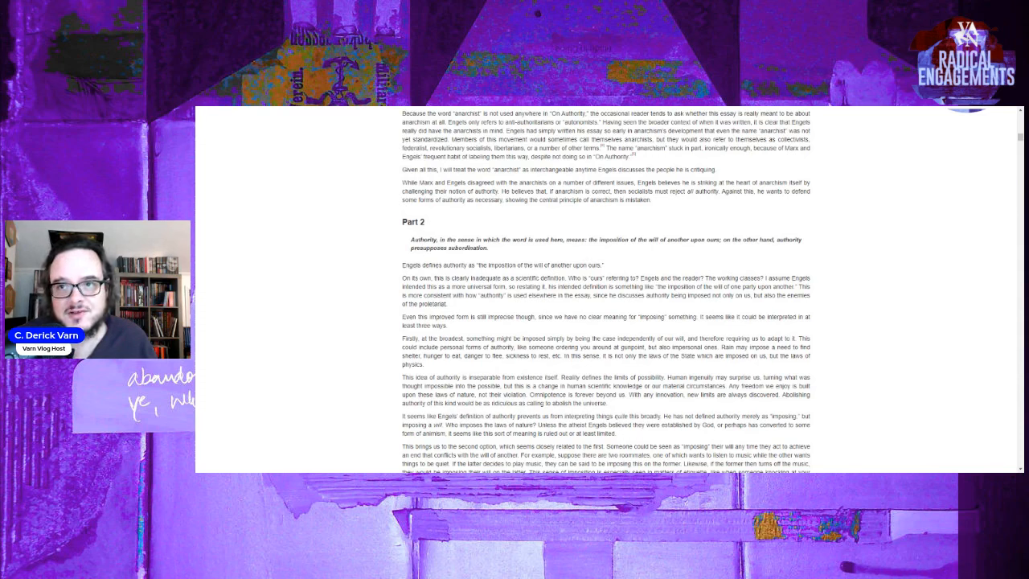
mouse_move(455, 379)
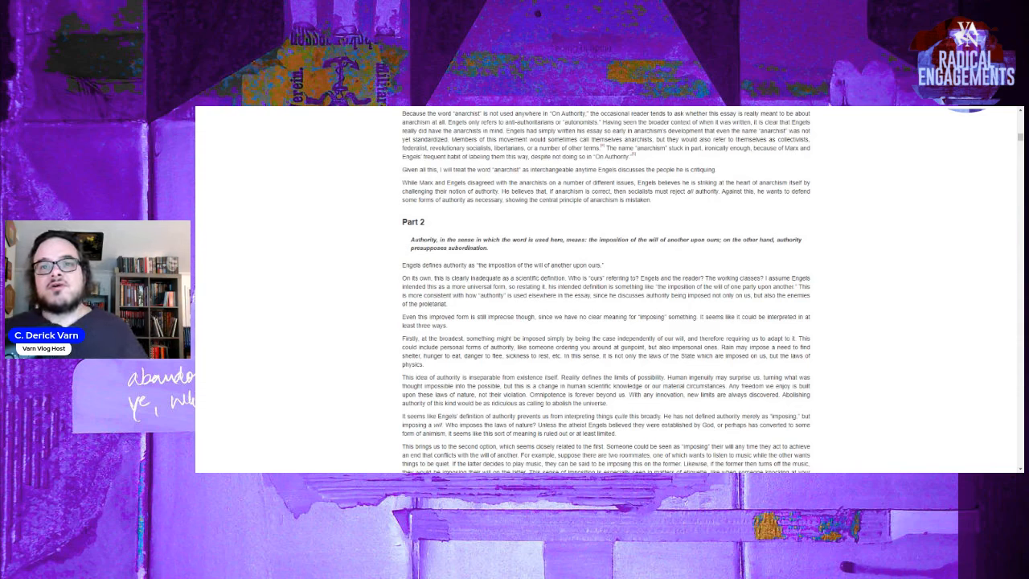
mouse_move(630, 425)
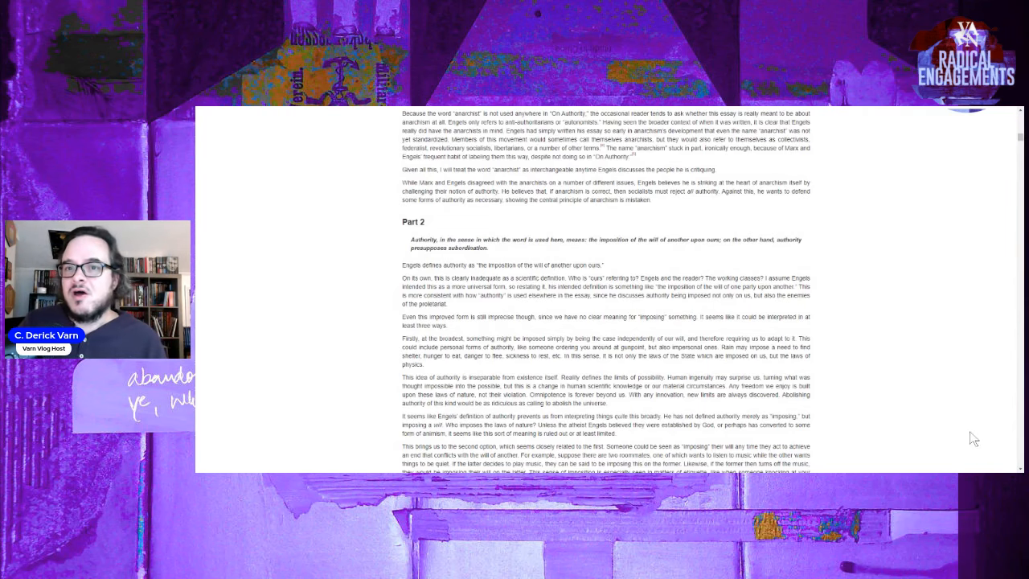
scroll(down, 3)
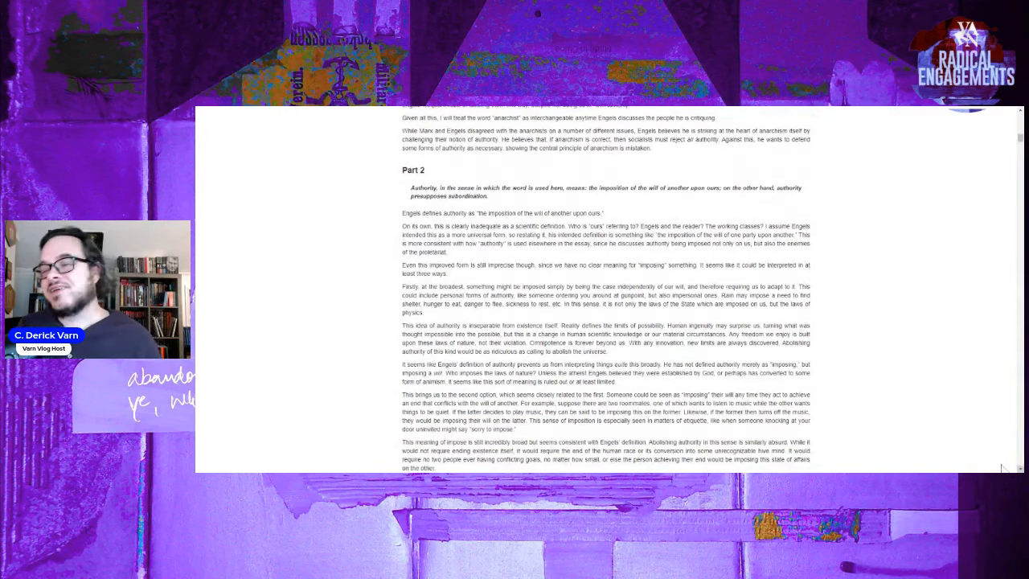
mouse_move(929, 382)
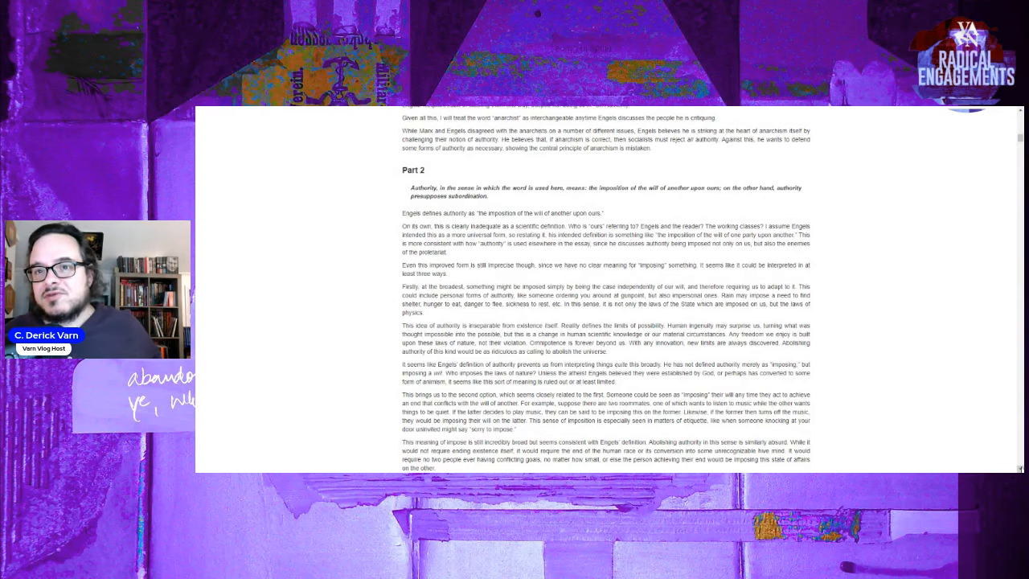
scroll(down, 3)
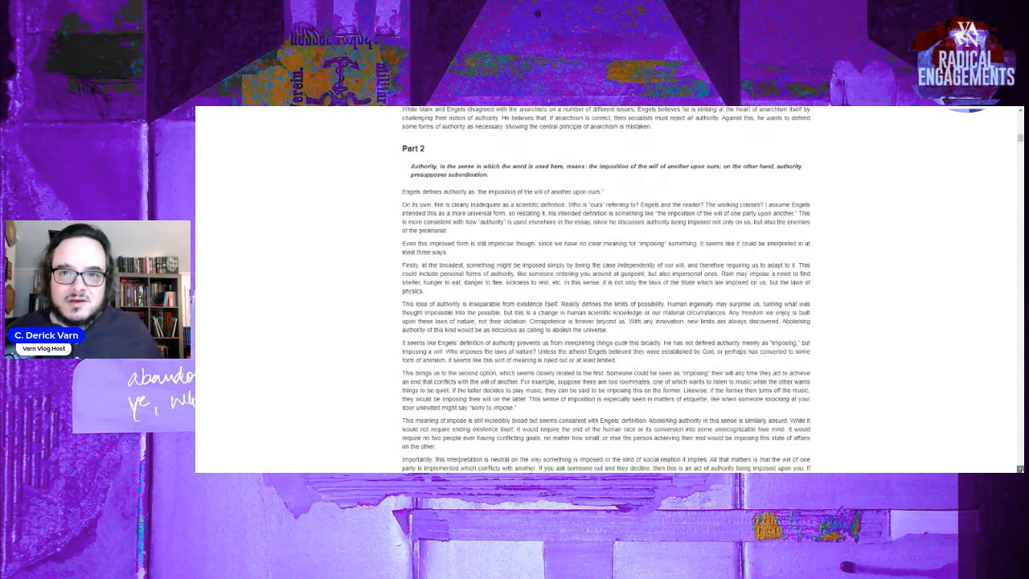
scroll(down, 3)
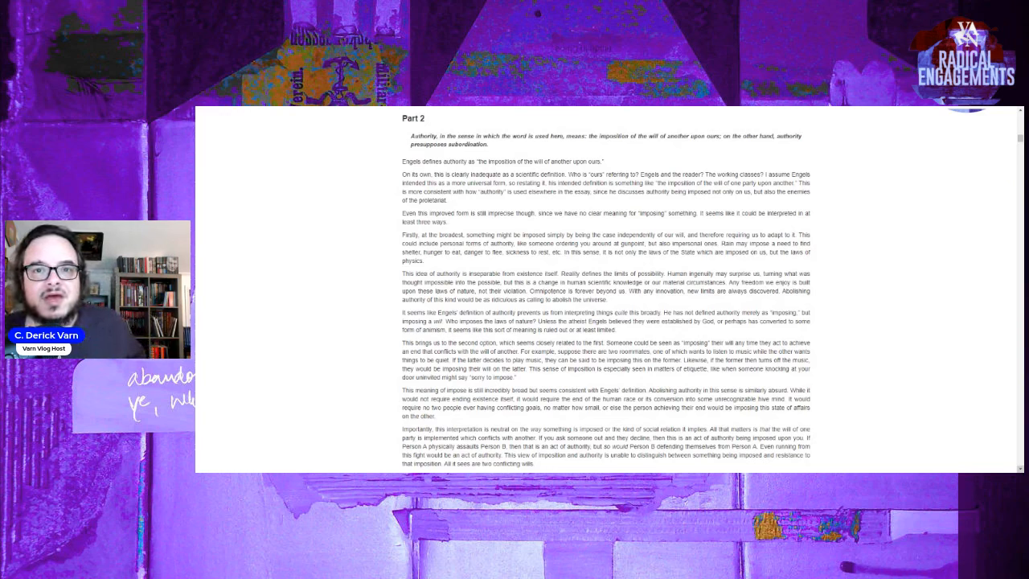
mouse_move(357, 447)
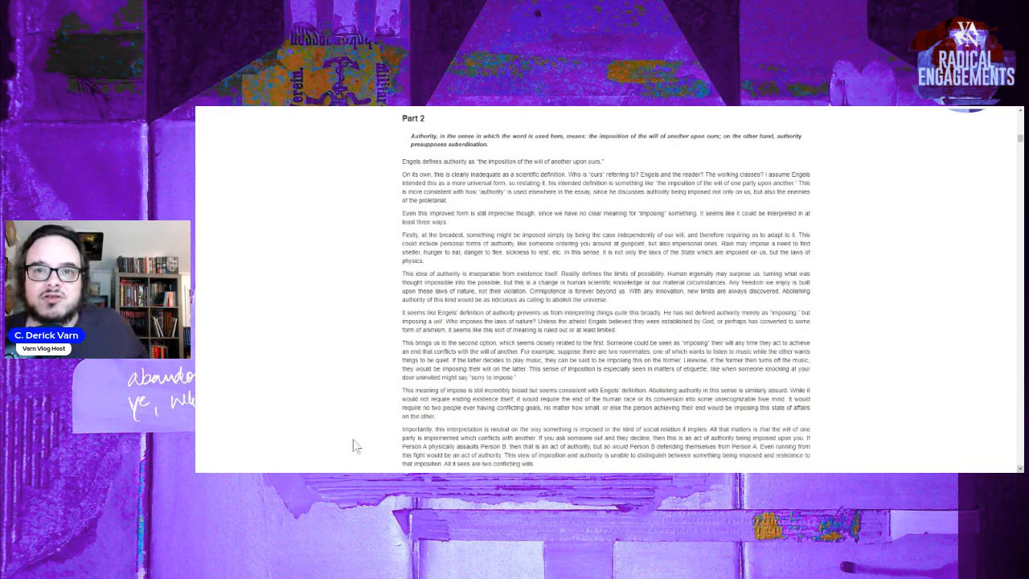
mouse_move(656, 430)
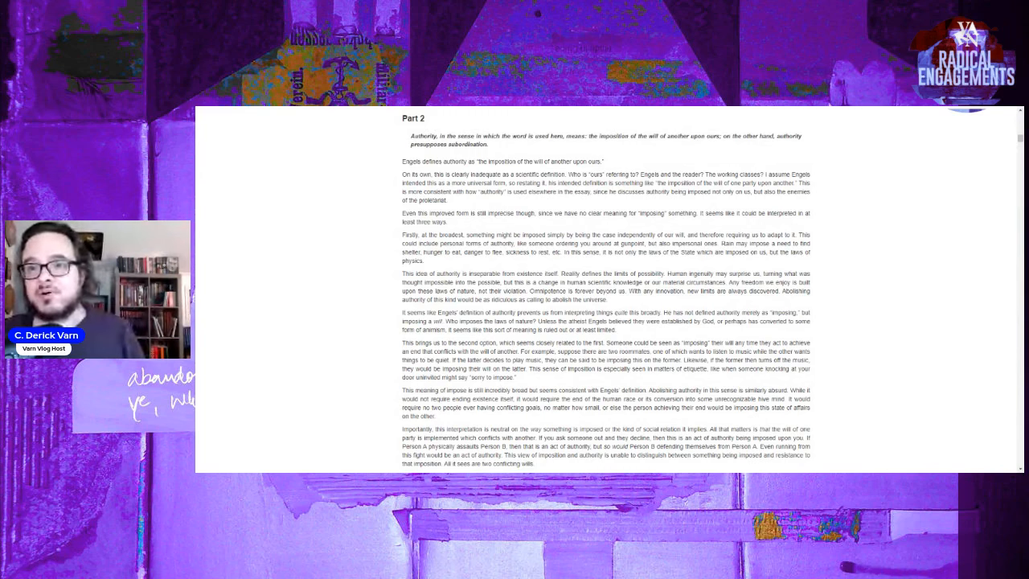
mouse_move(781, 448)
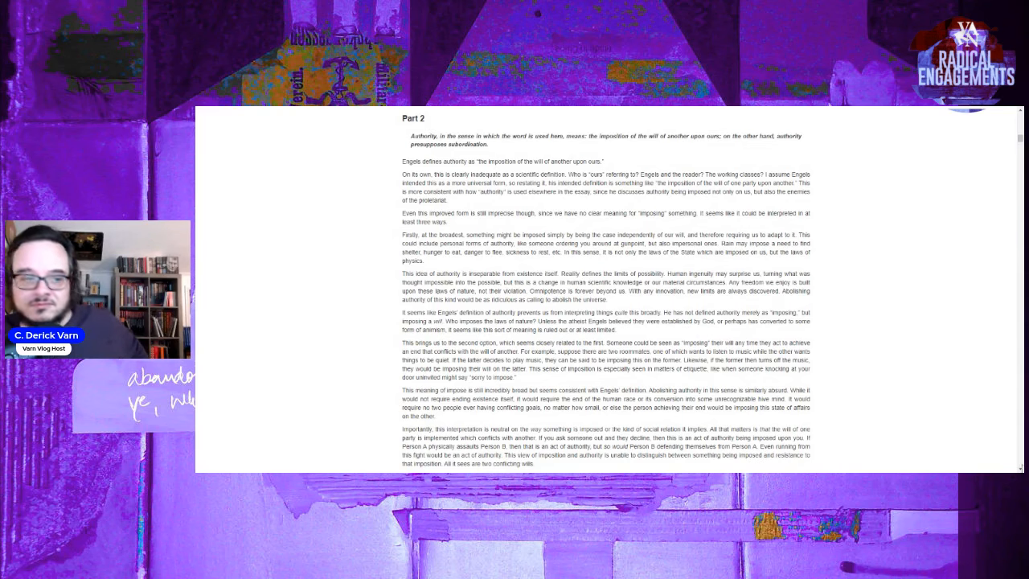
scroll(down, 3)
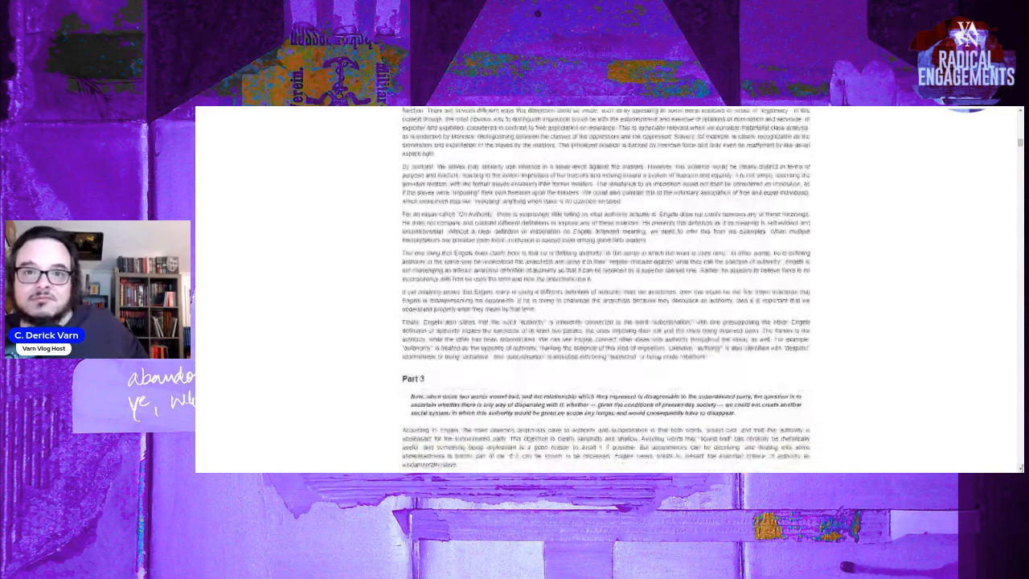
- Scroll ahead to the 'Socialist Future' heading, then back up to Part 2's closing paragraphs
scroll(down, 3)
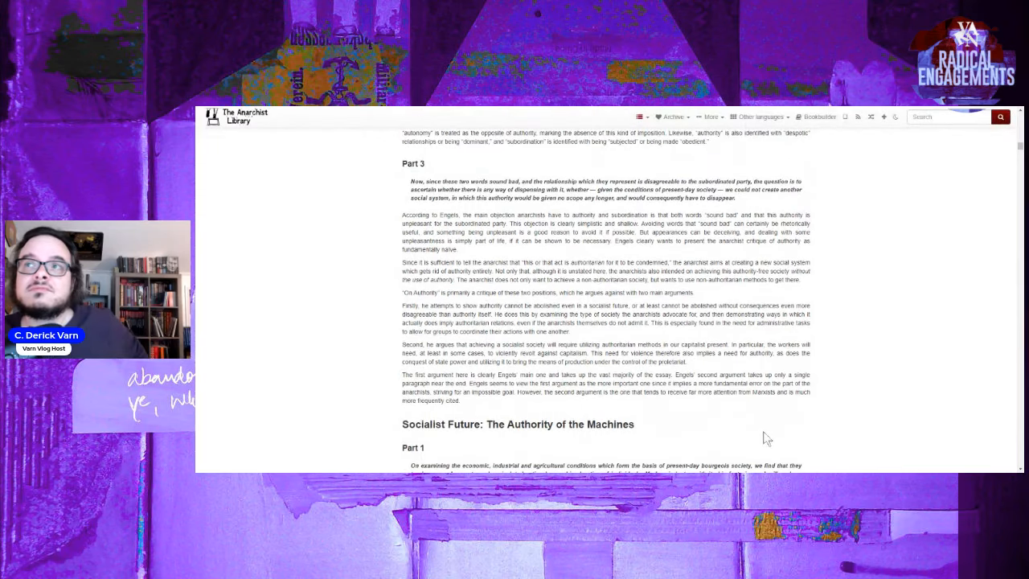
scroll(up, 3)
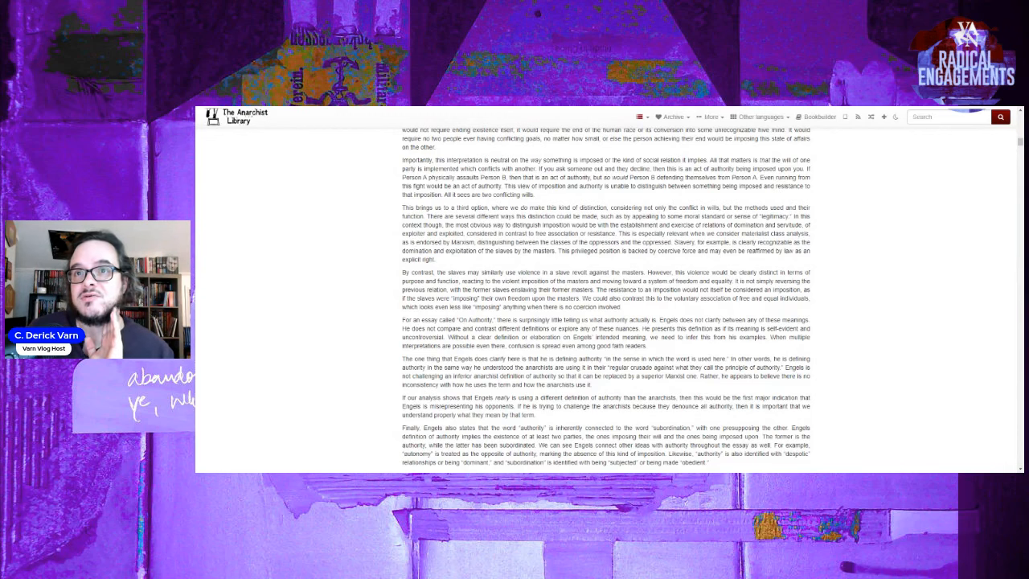
mouse_move(727, 244)
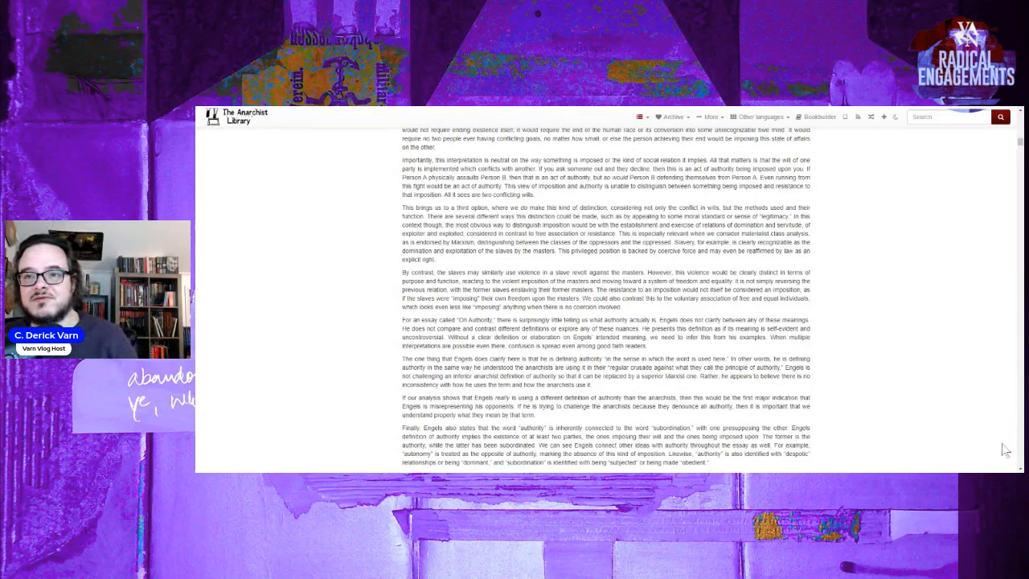
- Scroll down through Part 3's full text to the 'Socialist Future: The Authority of the Machines' heading
scroll(down, 3)
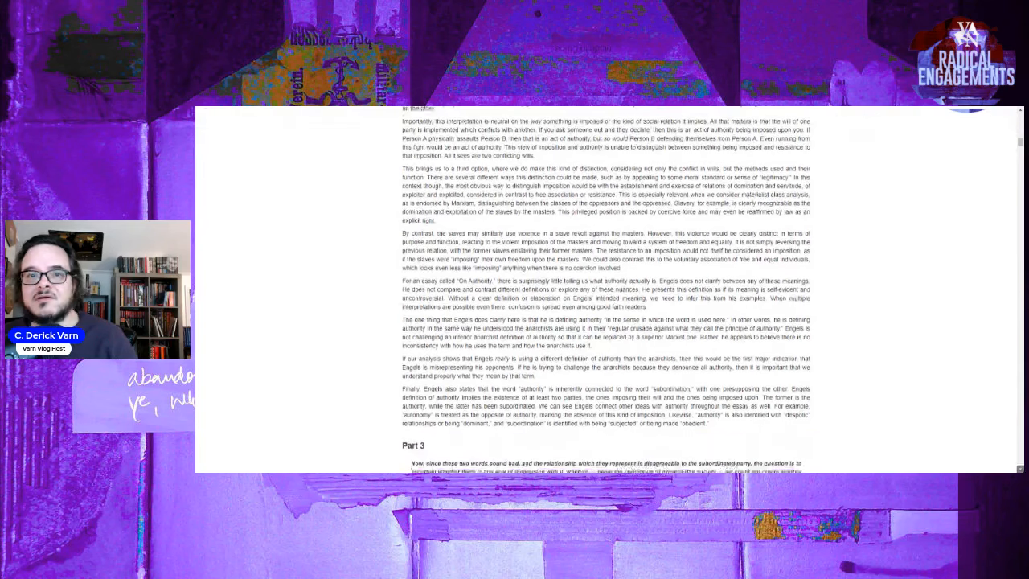
scroll(down, 3)
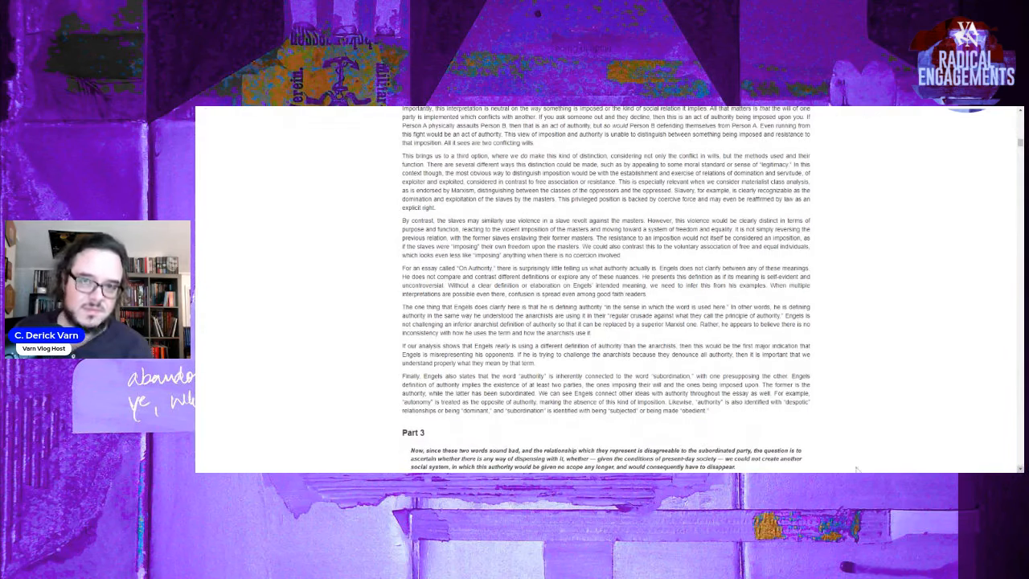
scroll(down, 3)
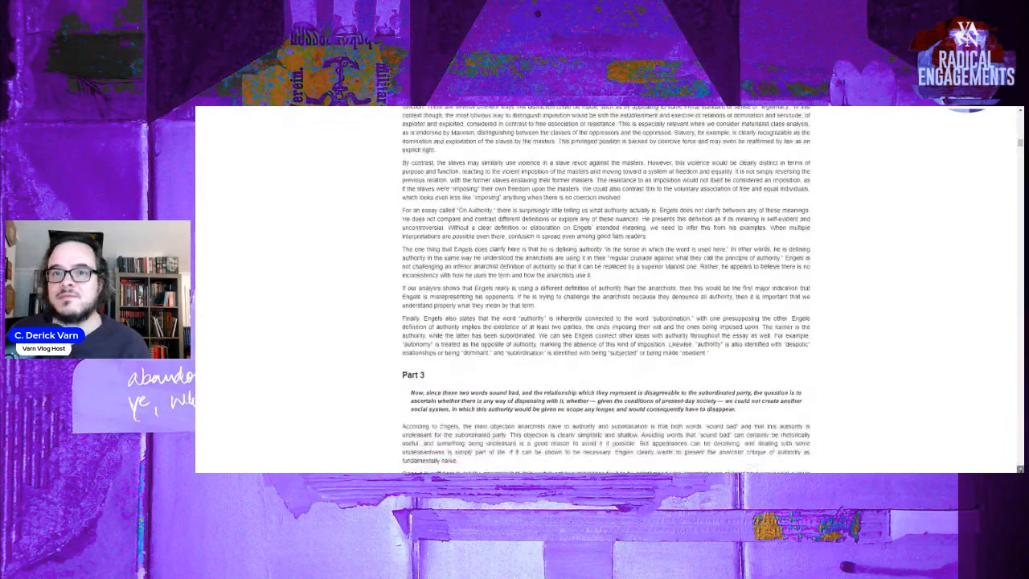
scroll(down, 3)
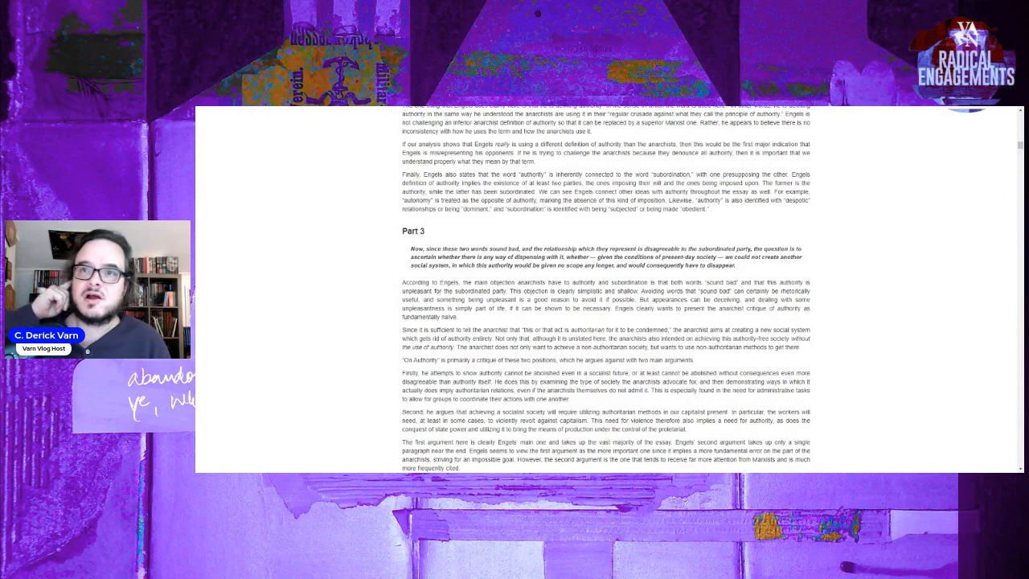
scroll(down, 3)
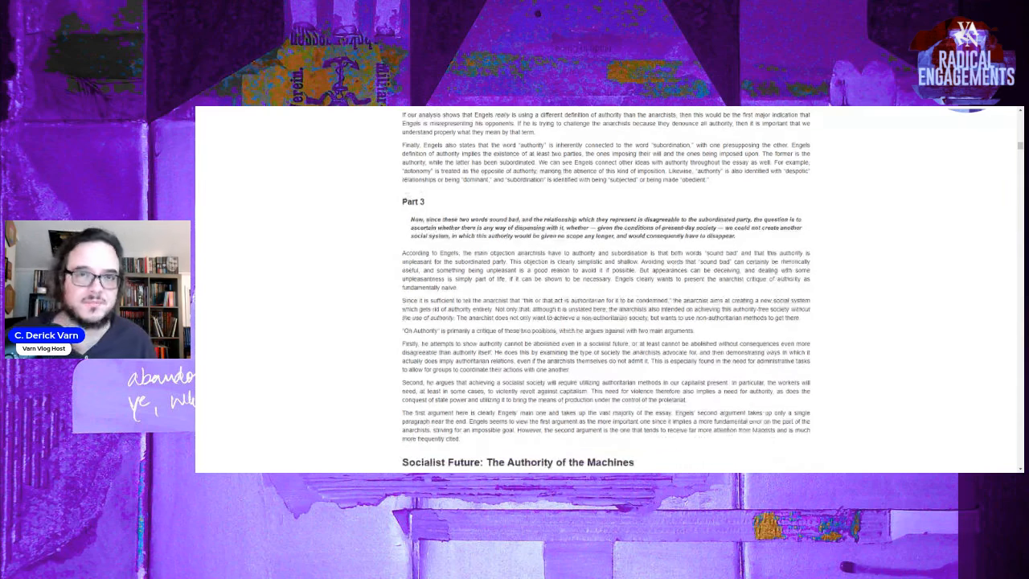
scroll(down, 3)
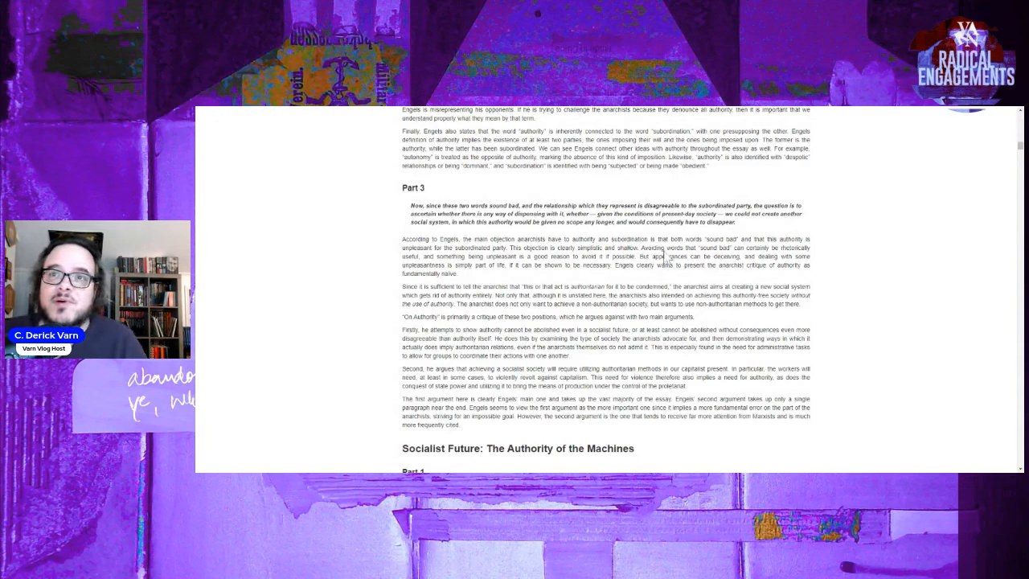
mouse_move(749, 231)
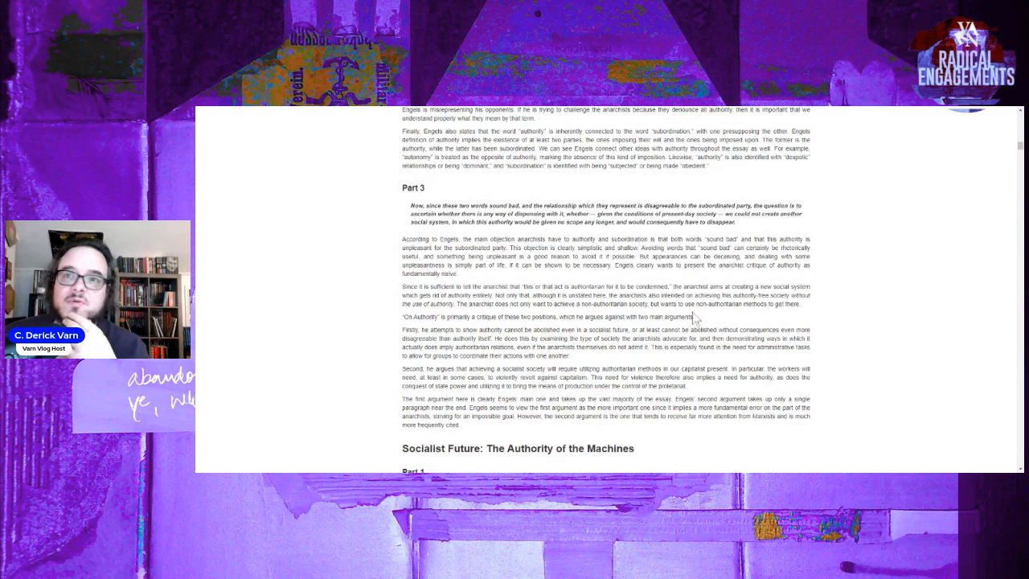
mouse_move(713, 295)
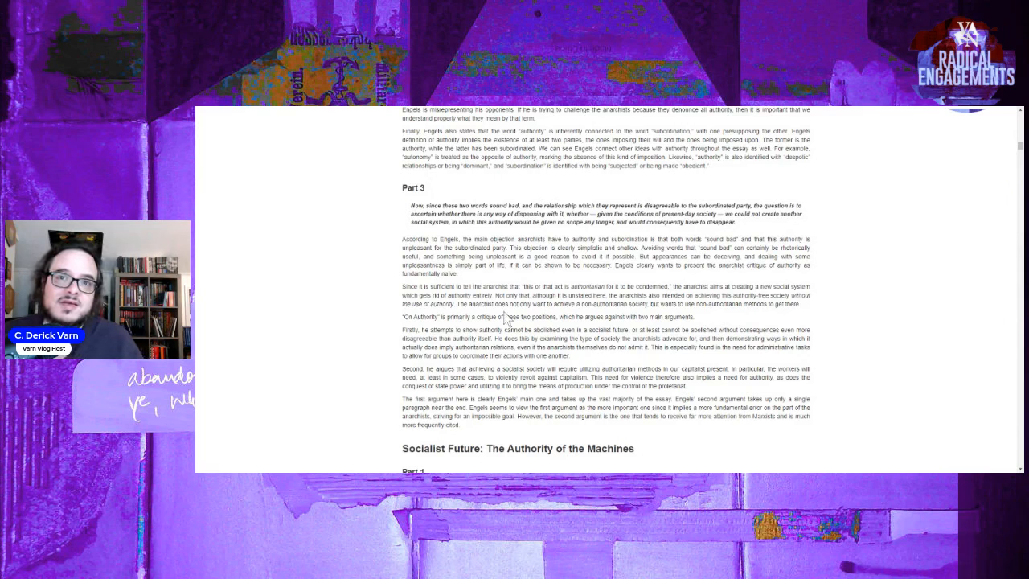
mouse_move(533, 315)
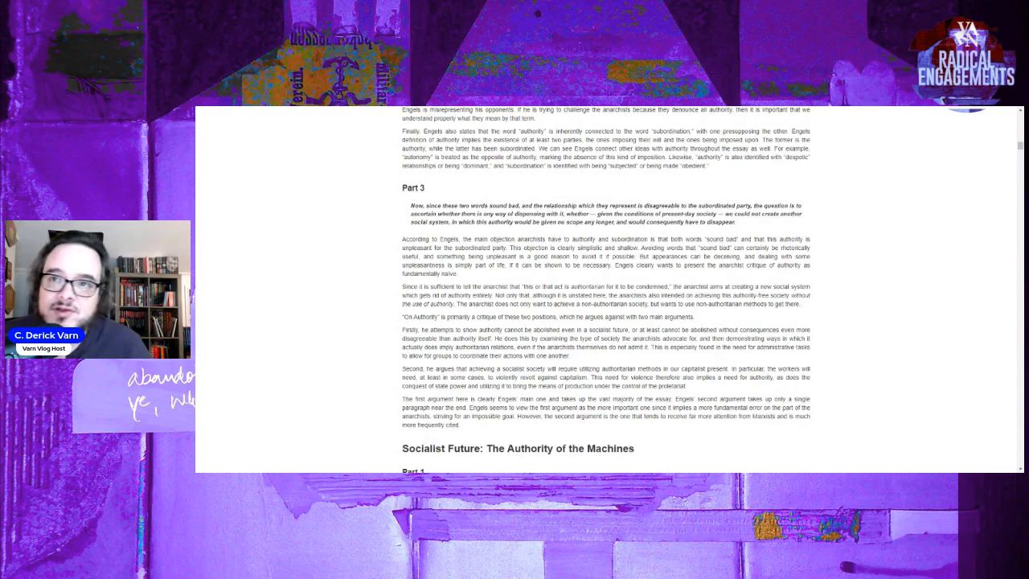
mouse_move(394, 353)
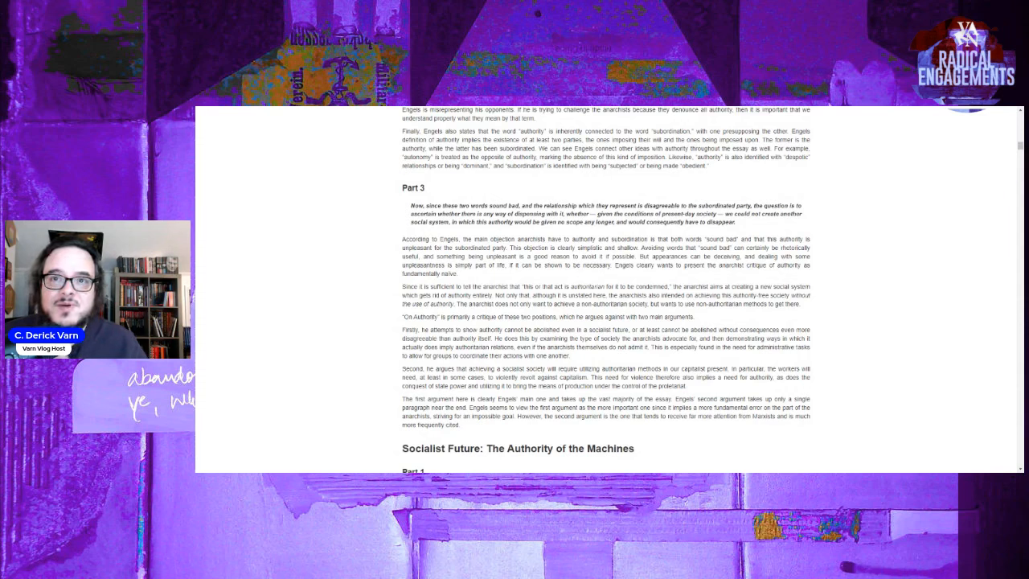
mouse_move(784, 302)
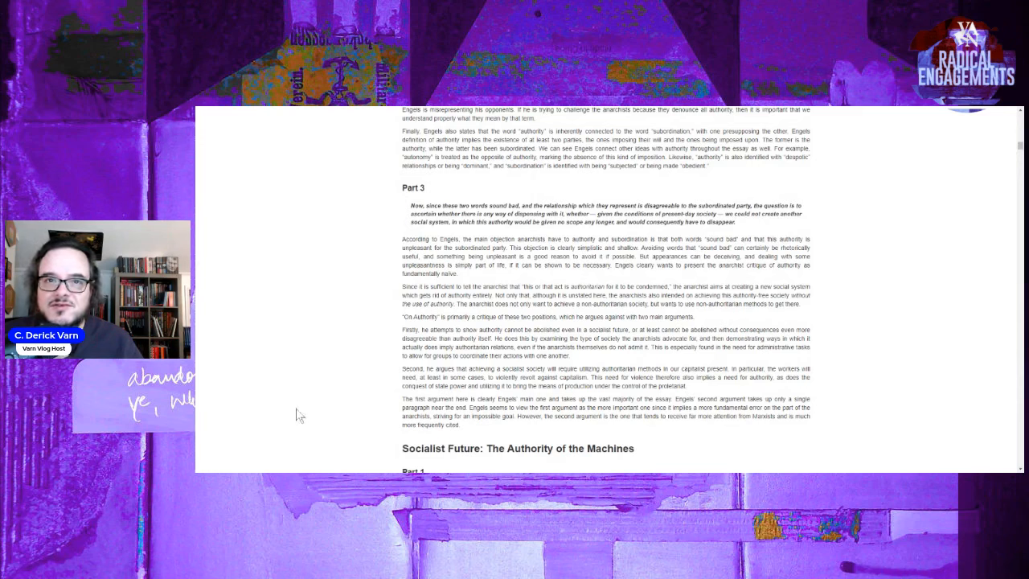
mouse_move(531, 399)
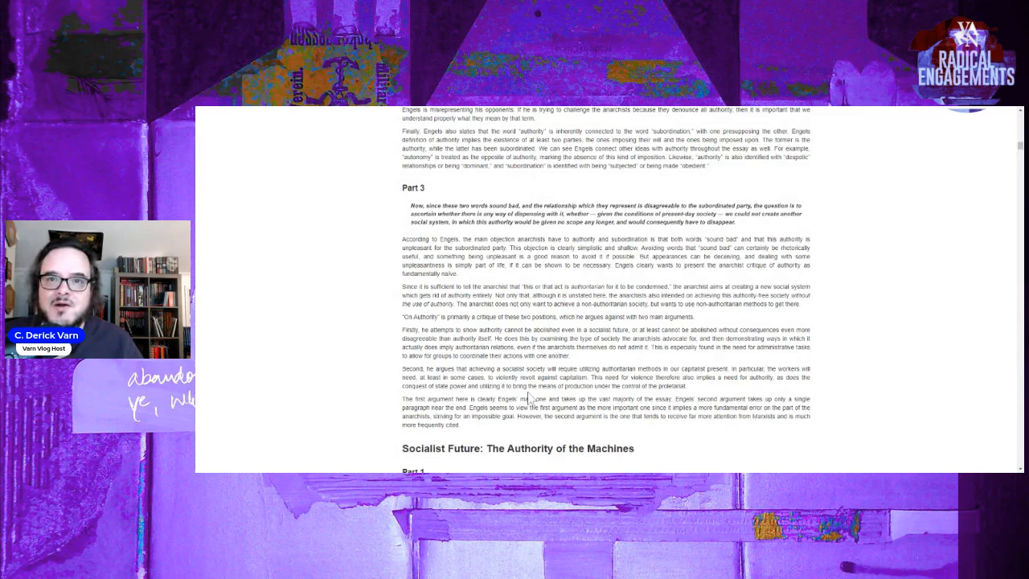
mouse_move(704, 376)
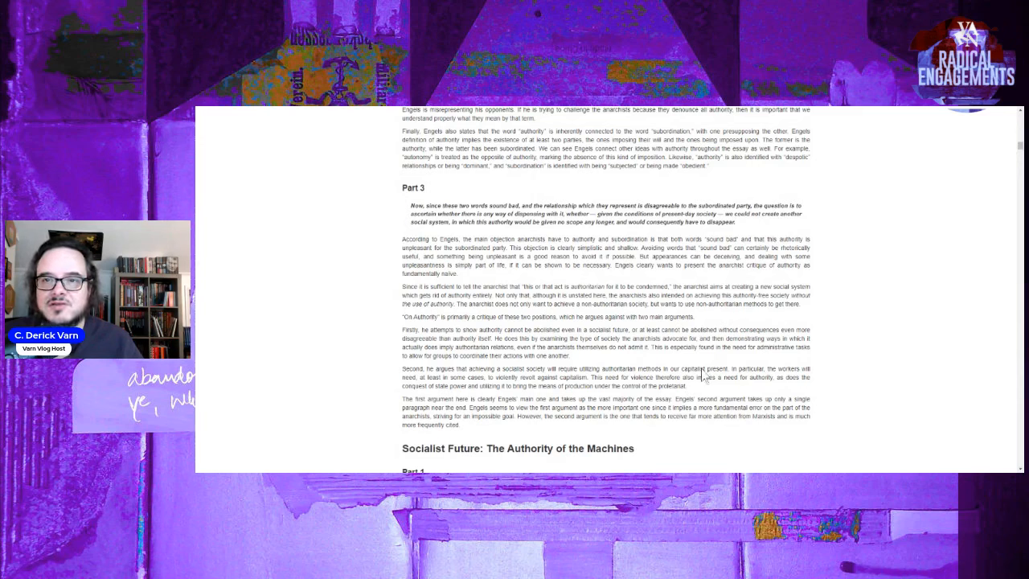
mouse_move(544, 352)
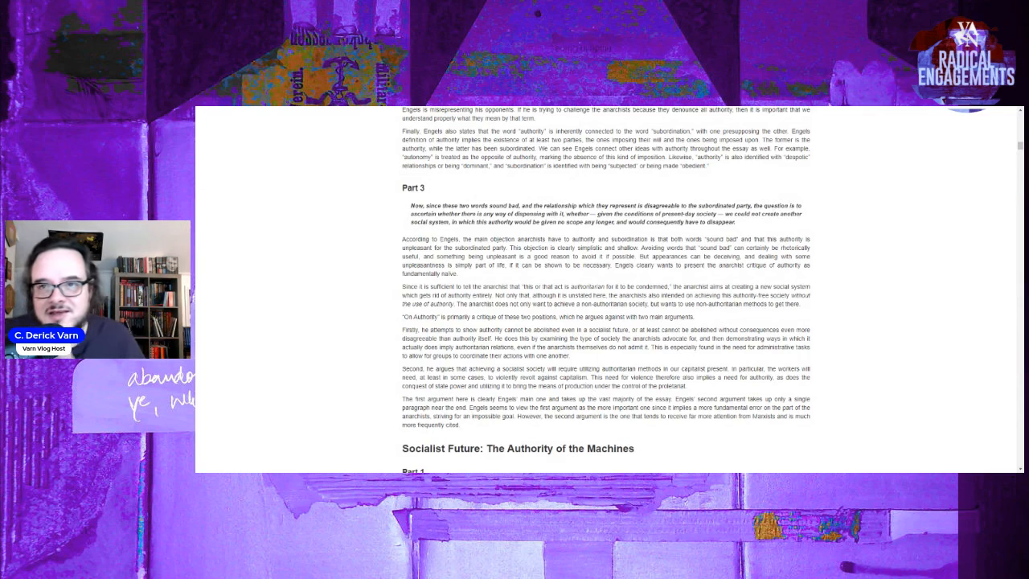
mouse_move(524, 437)
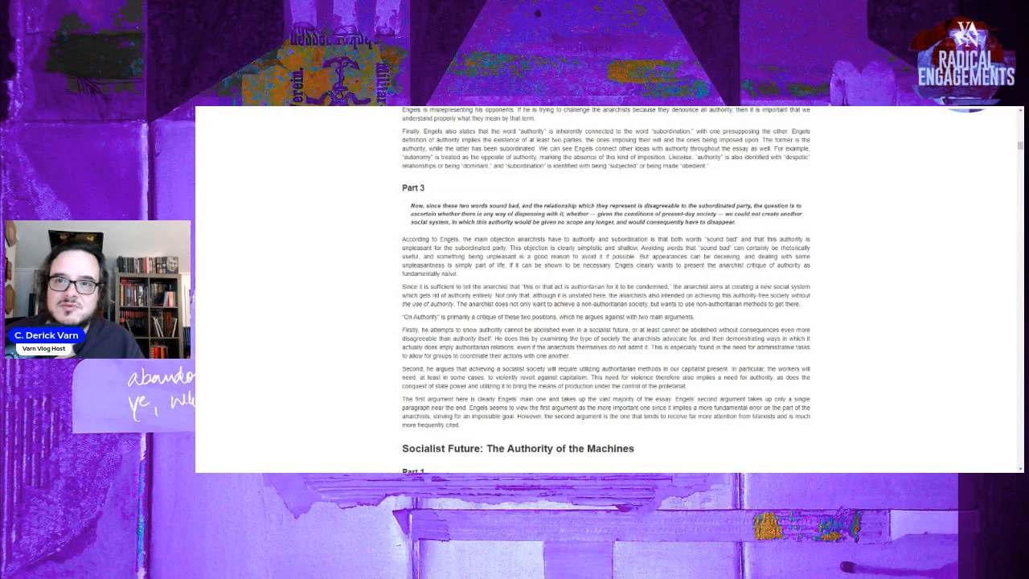
mouse_move(552, 432)
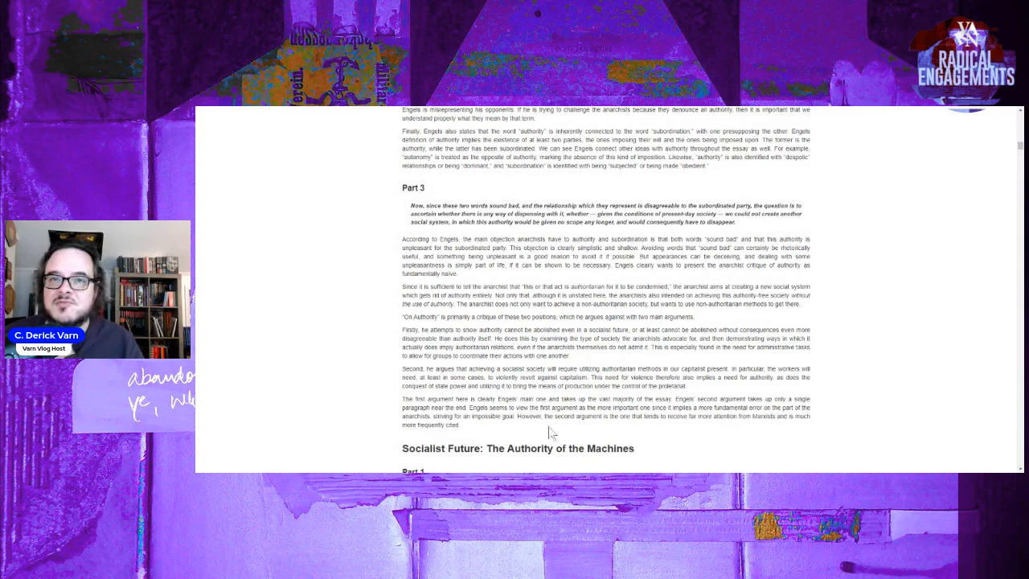